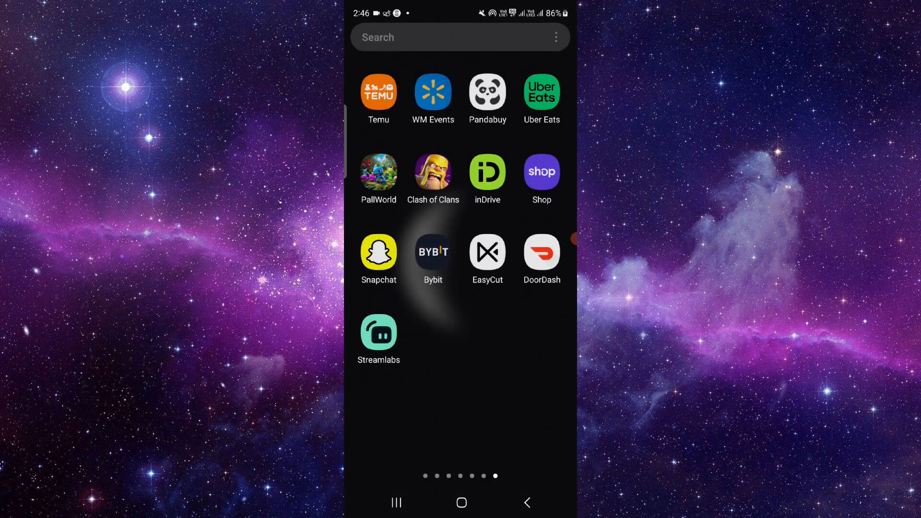
# Step: Launch Snapchat from the app drawer to reach its camera-permission prompt
pyautogui.click(378, 253)
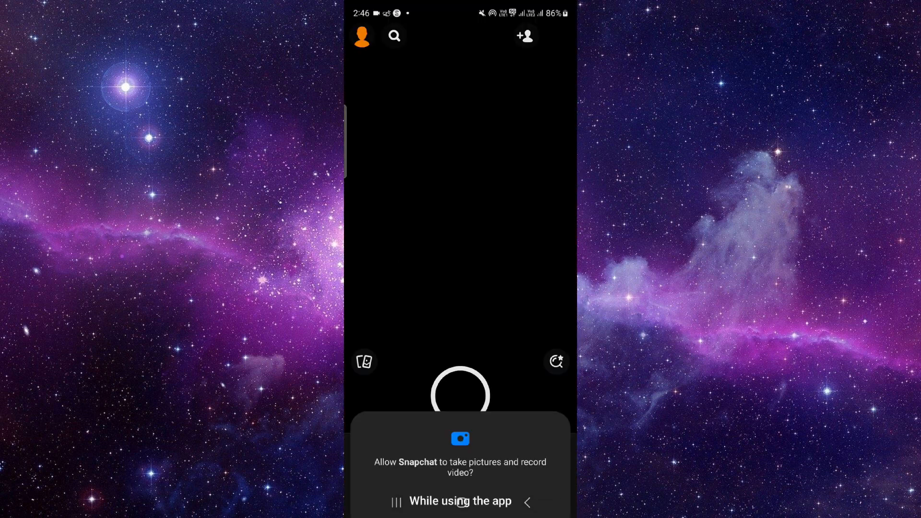
# Step: Allow camera access, try a snap, dismiss the muted-microphone warning, and open Chat
pyautogui.click(460, 500)
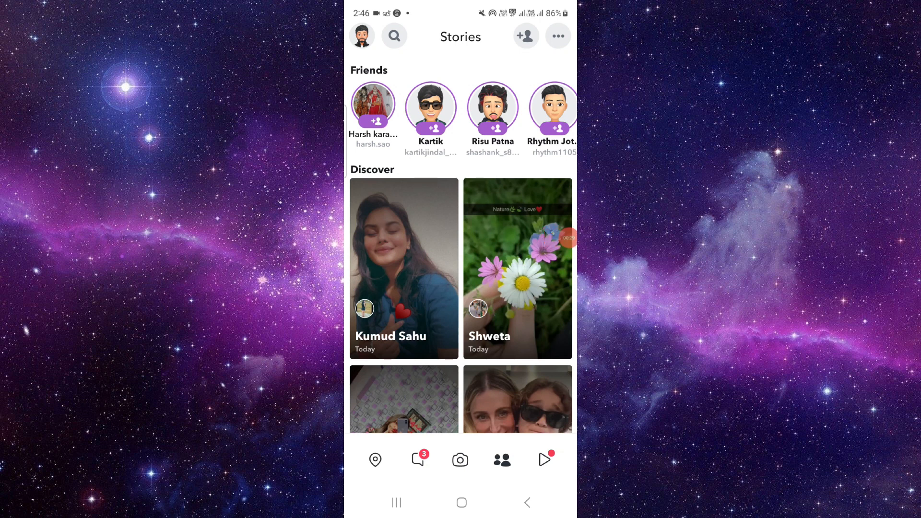
pyautogui.click(460, 459)
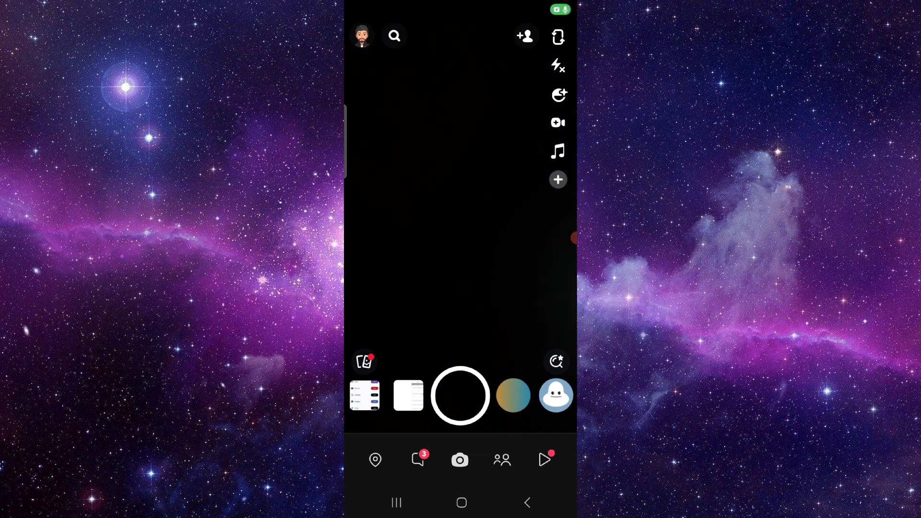
pyautogui.click(460, 395)
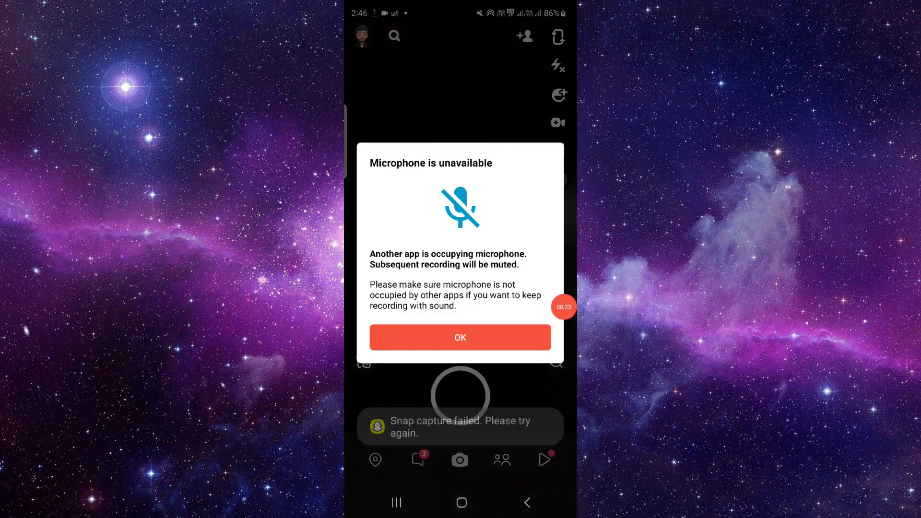
pyautogui.click(460, 338)
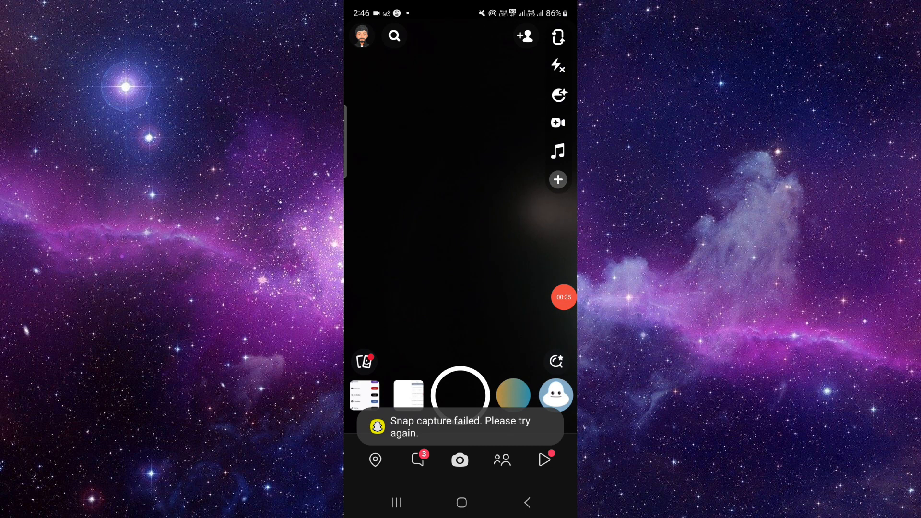
pyautogui.click(418, 460)
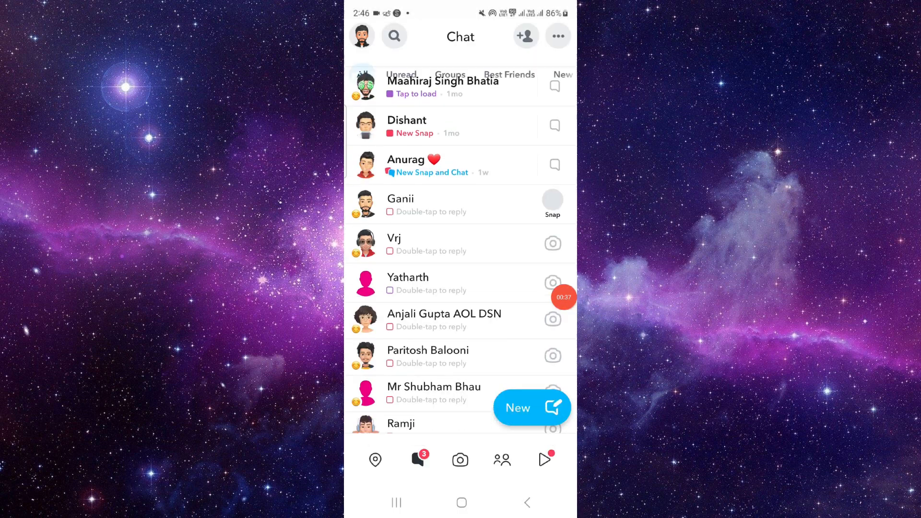